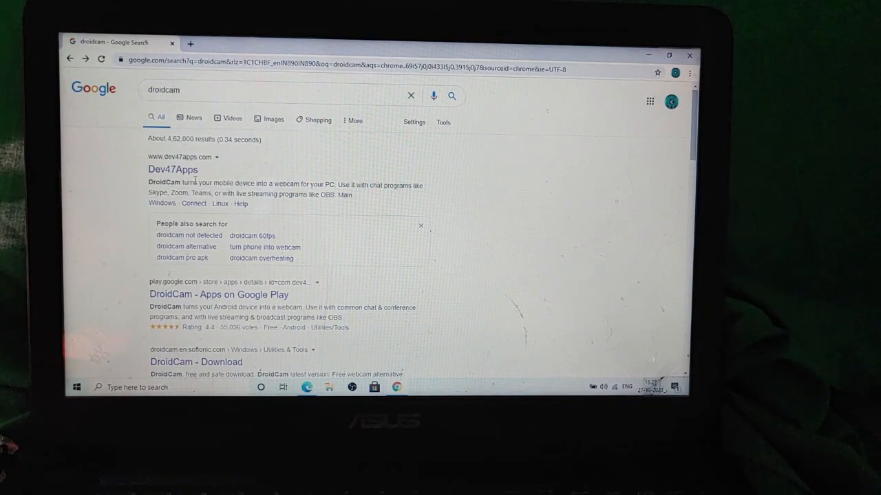
pyautogui.moveTo(174, 169)
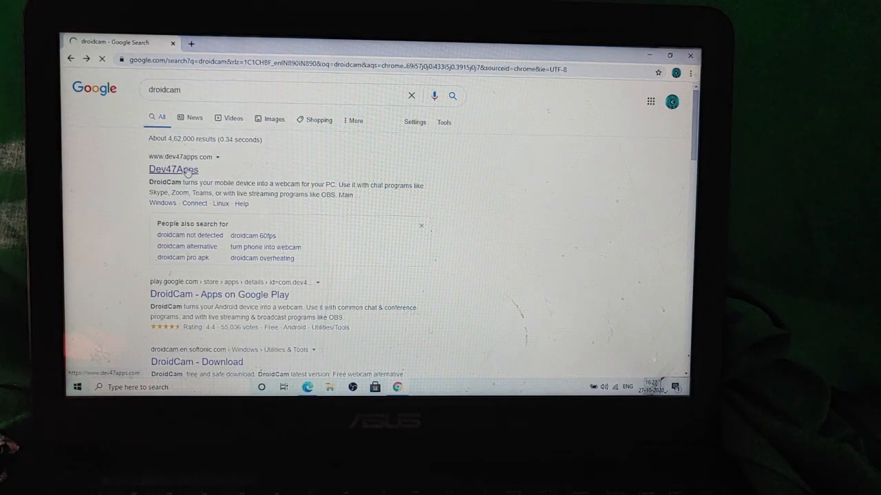
# - From the Dev47Apps page, start downloading the DroidCam Windows client
pyautogui.click(173, 169)
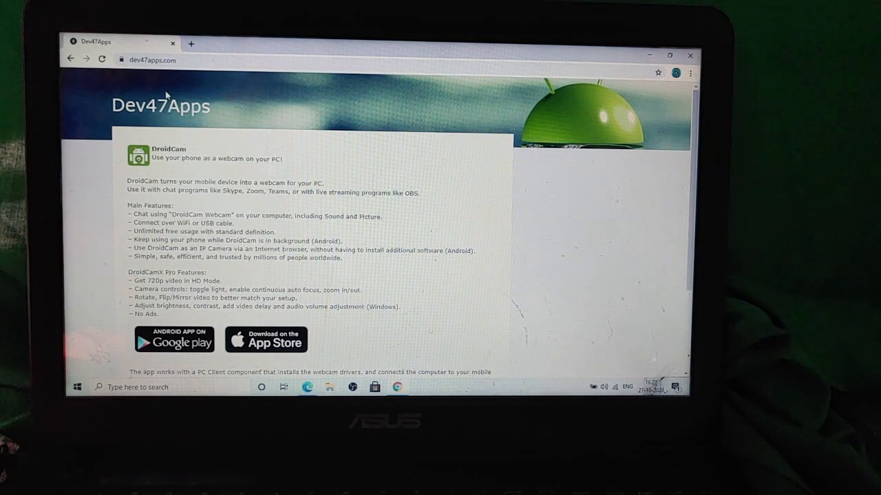
pyautogui.scroll(-3)
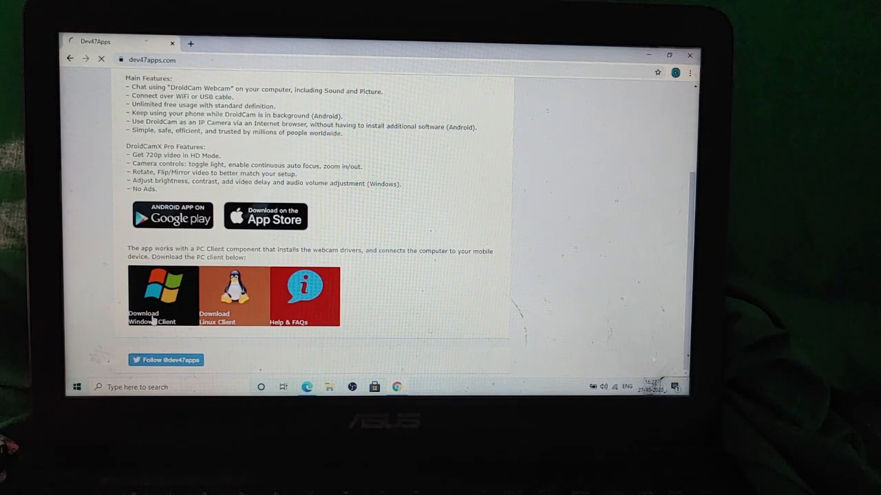
pyautogui.click(162, 294)
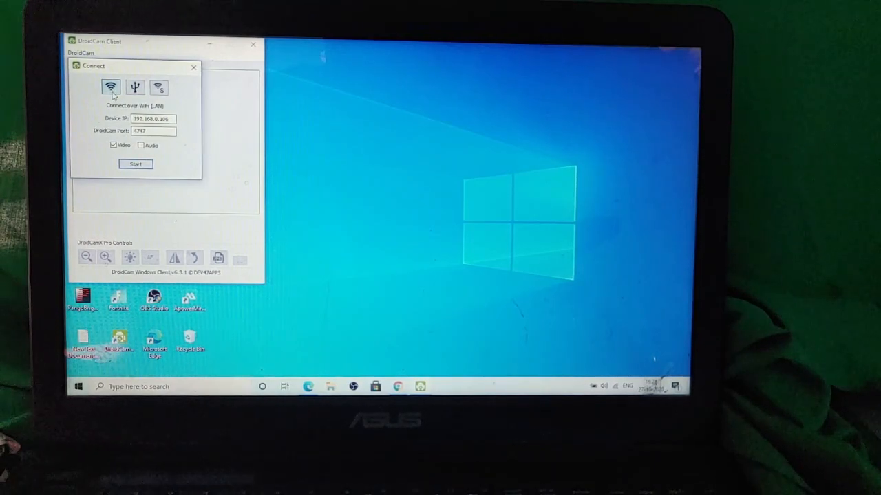
pyautogui.moveTo(109, 88)
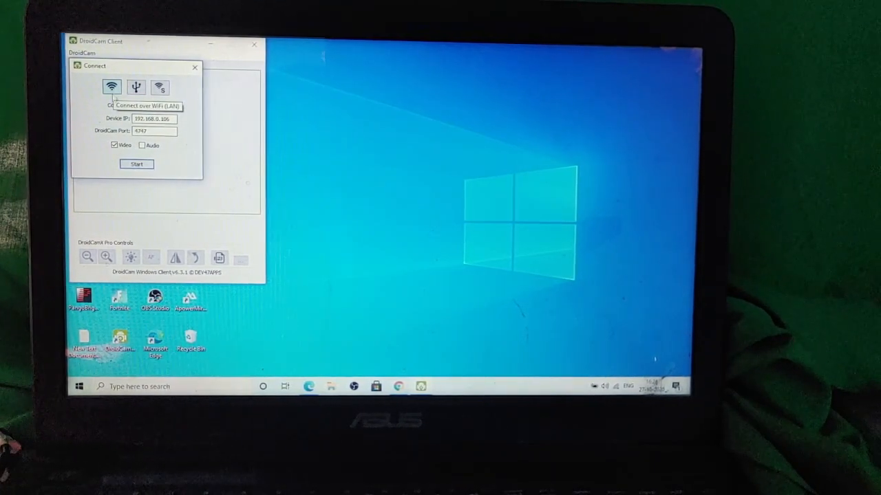